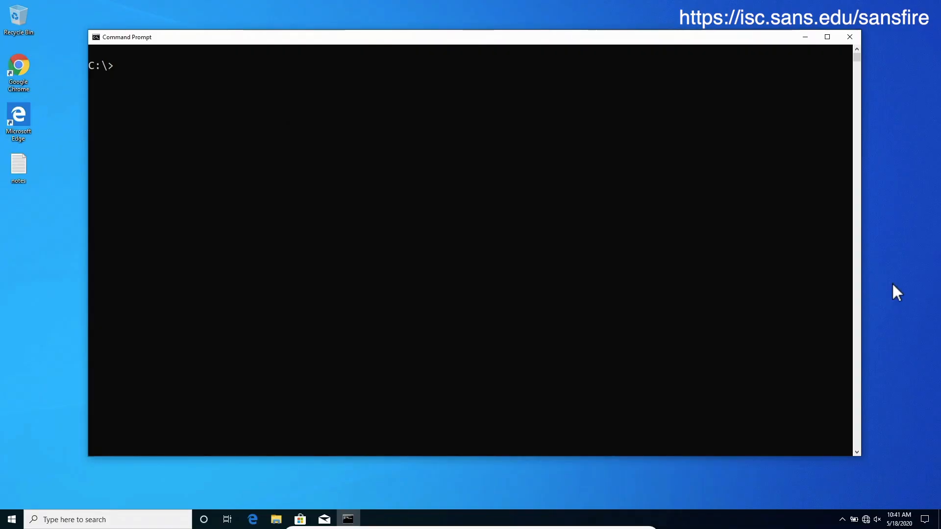
- Run whoami to show the current user account
{"action": "type", "text": "whoami"}
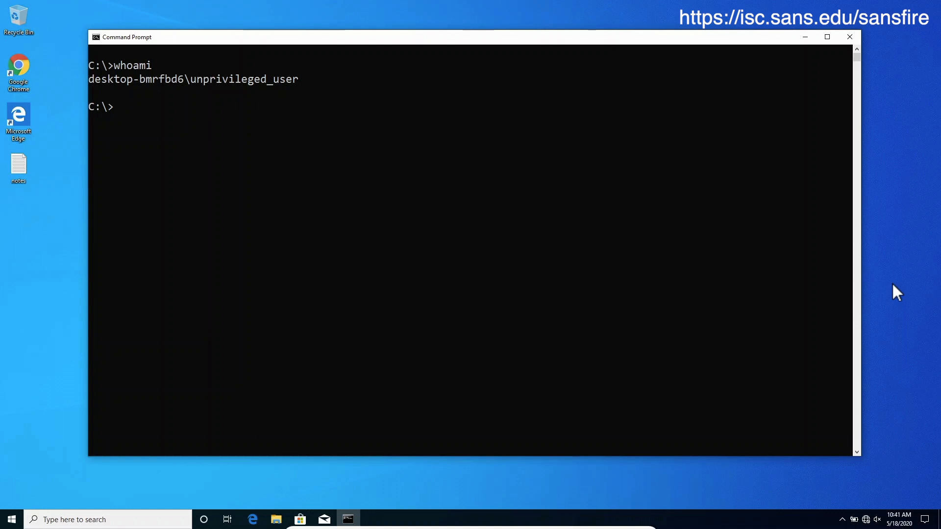
- List the C:\ root with dir, showing Secret, test and Tools
{"action": "type", "text": "dir"}
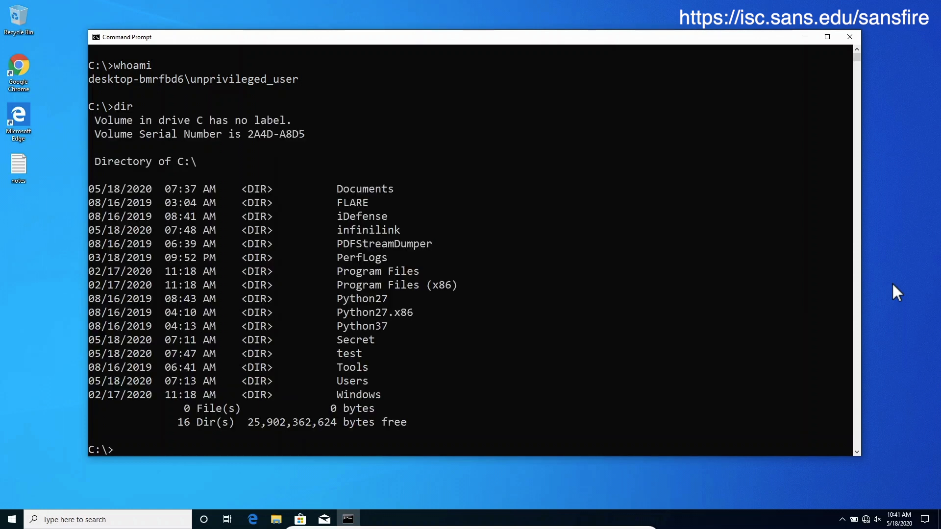
{"action": "double_click", "coordinate": [355, 340]}
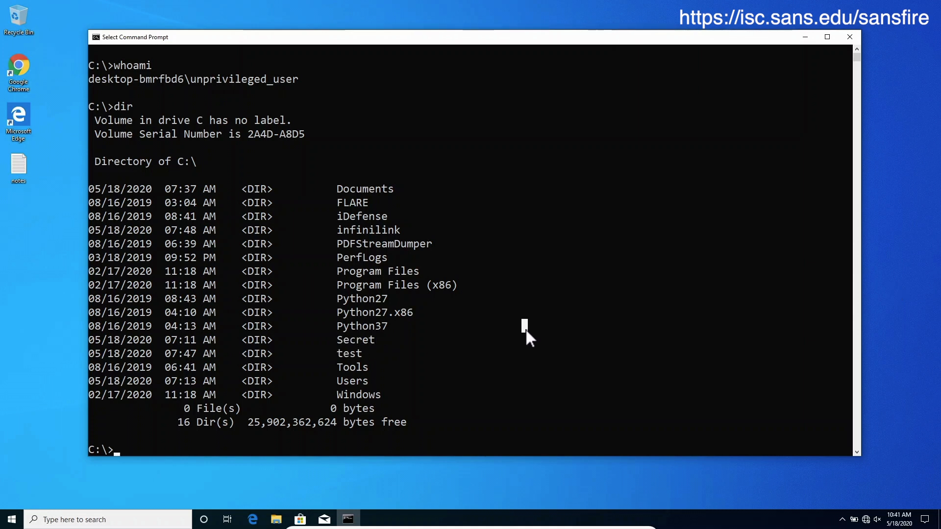
- Run cd Secret, get Access is denied, and recall the command
{"action": "type", "text": "cd"}
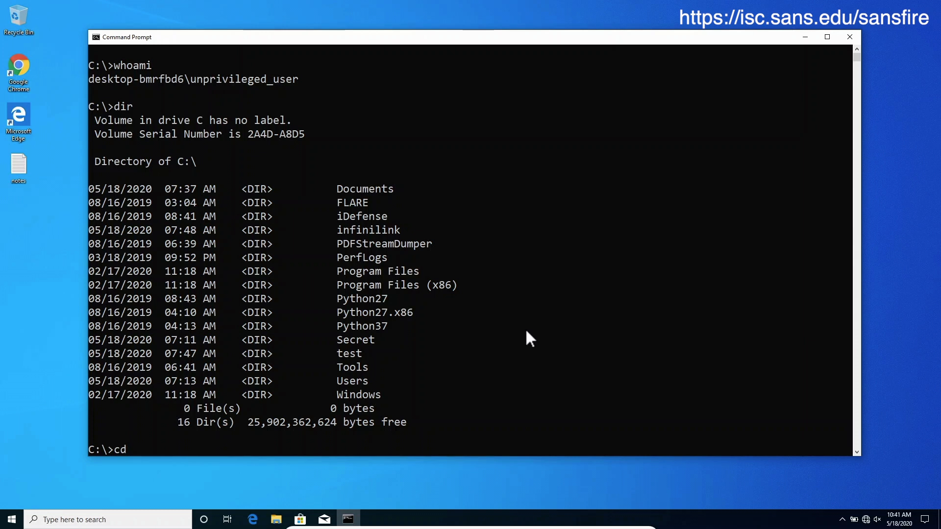
{"action": "type", "text": "Secret"}
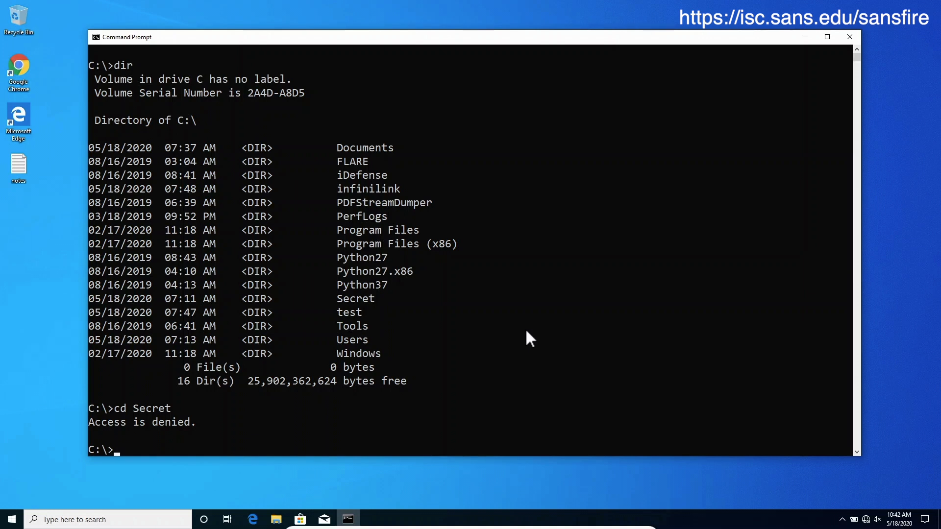
{"action": "type", "text": "cd Secret"}
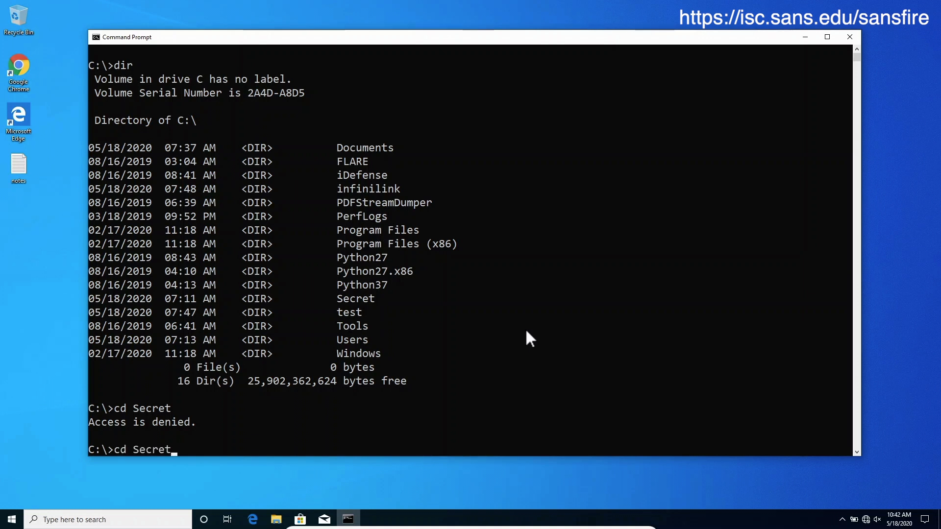
- Run cd Secret\abc, get the cannot-find-path error, and recall it
{"action": "type", "text": "\\ab"}
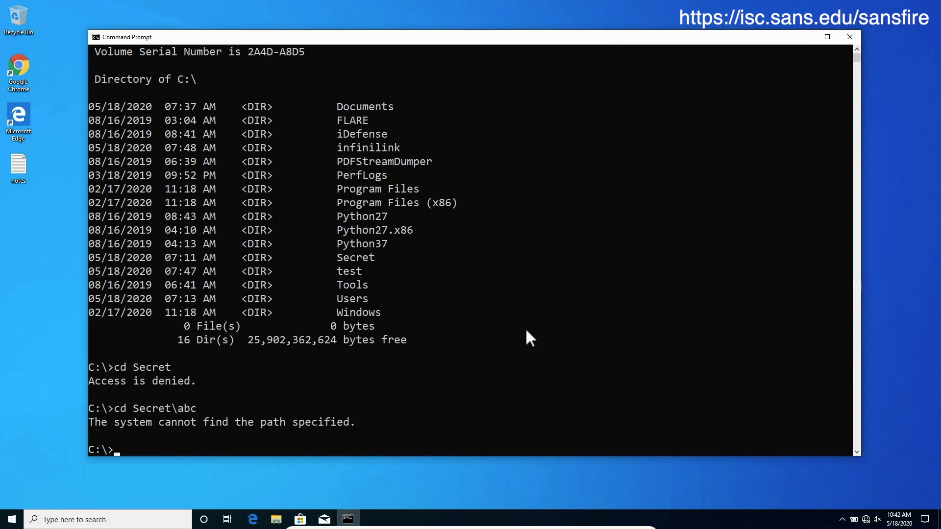
{"action": "type", "text": "cd Secret\\abc"}
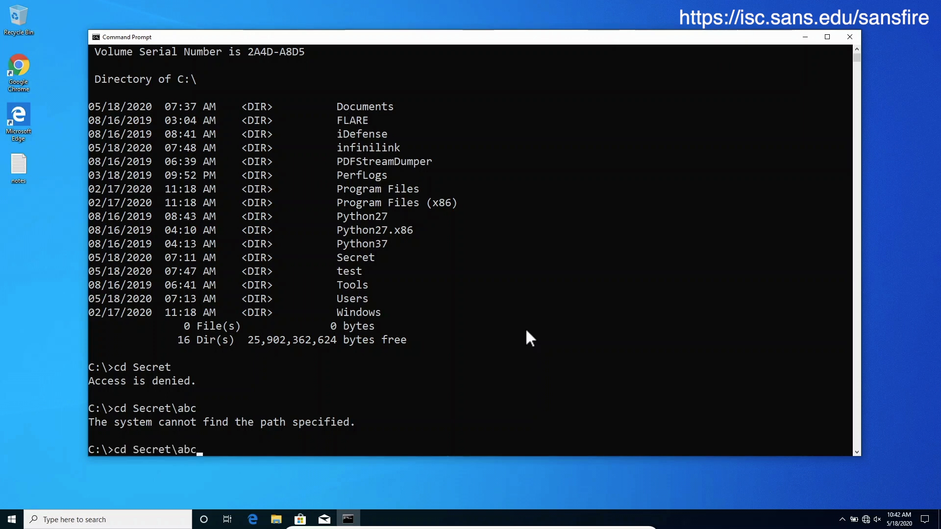
- Replace abc with secret.txt and run cd Secret\secret.txt, getting Access is denied
{"action": "key", "text": "Backspace"}
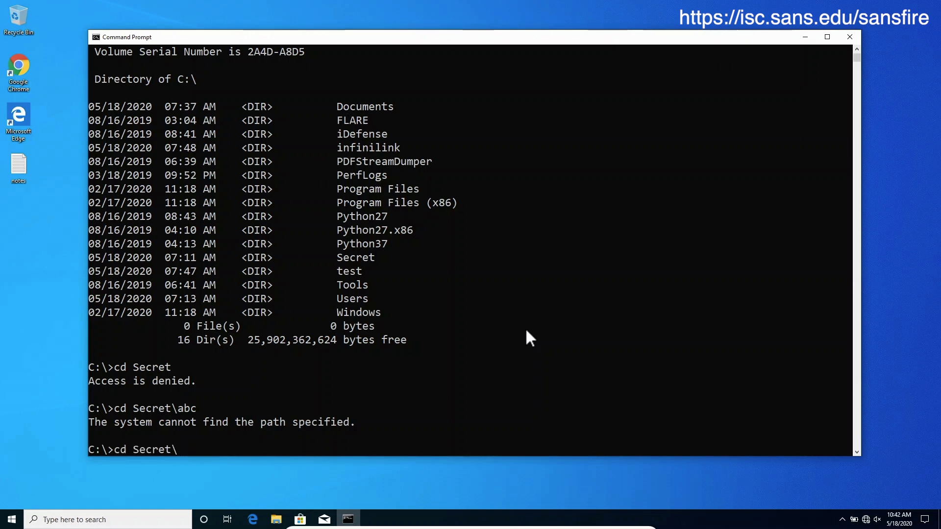
{"action": "type", "text": "secret.txt"}
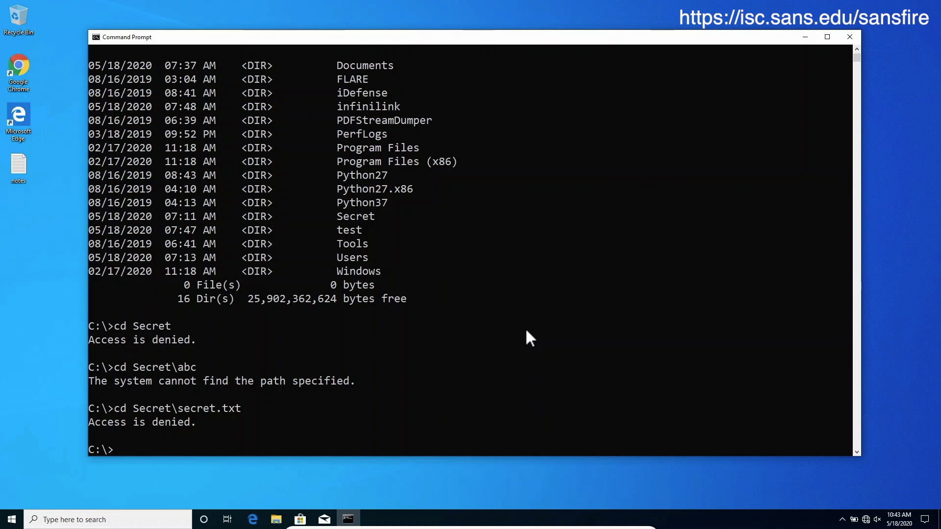
- Enter cd Secret\secret. at the prompt without running it
{"action": "type", "text": "cd Secret\\secret."}
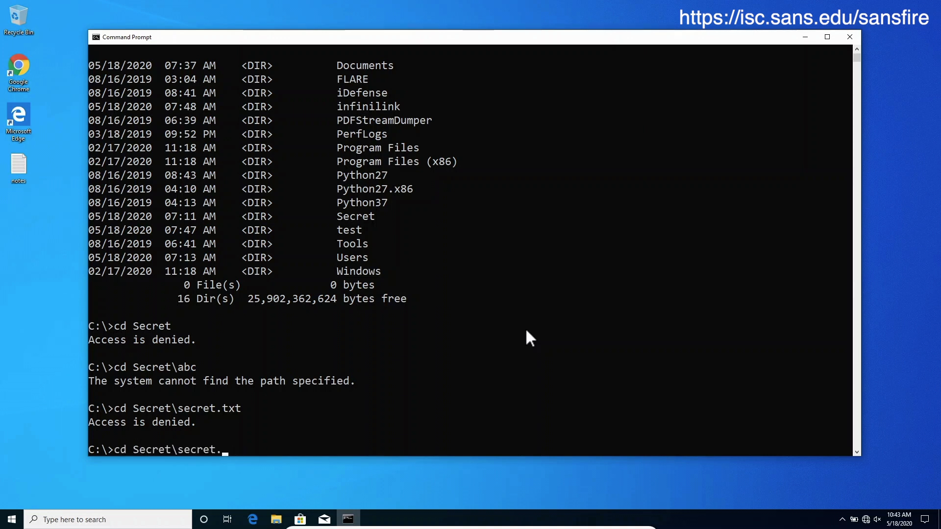